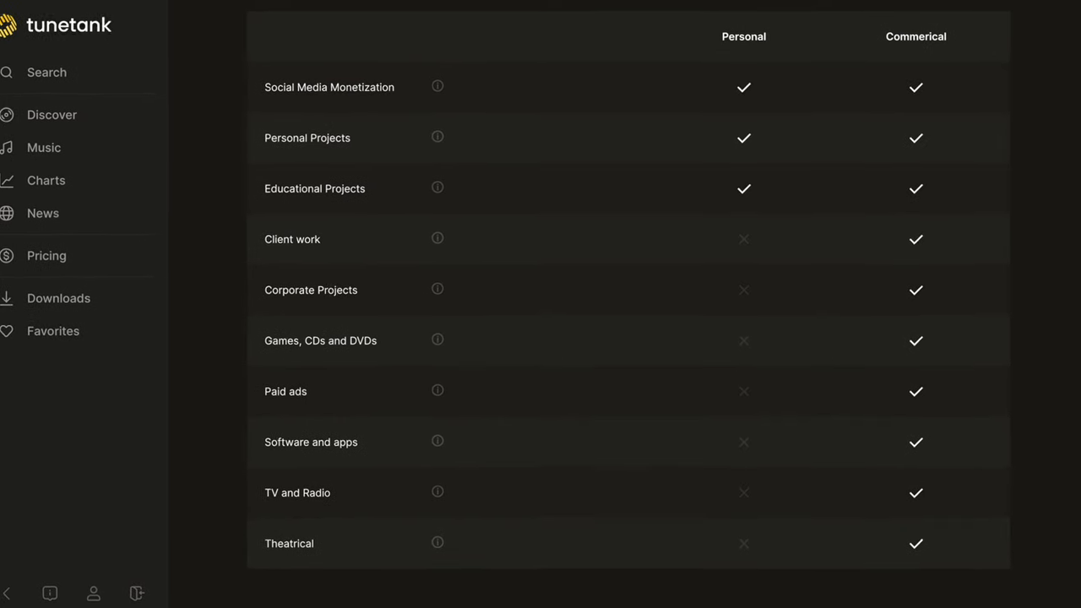
- Run the AI search for 'epic hiking vlog' music, returning Quantum among the results
{"action": "scroll", "scroll_direction": "down", "scroll_amount": 3}
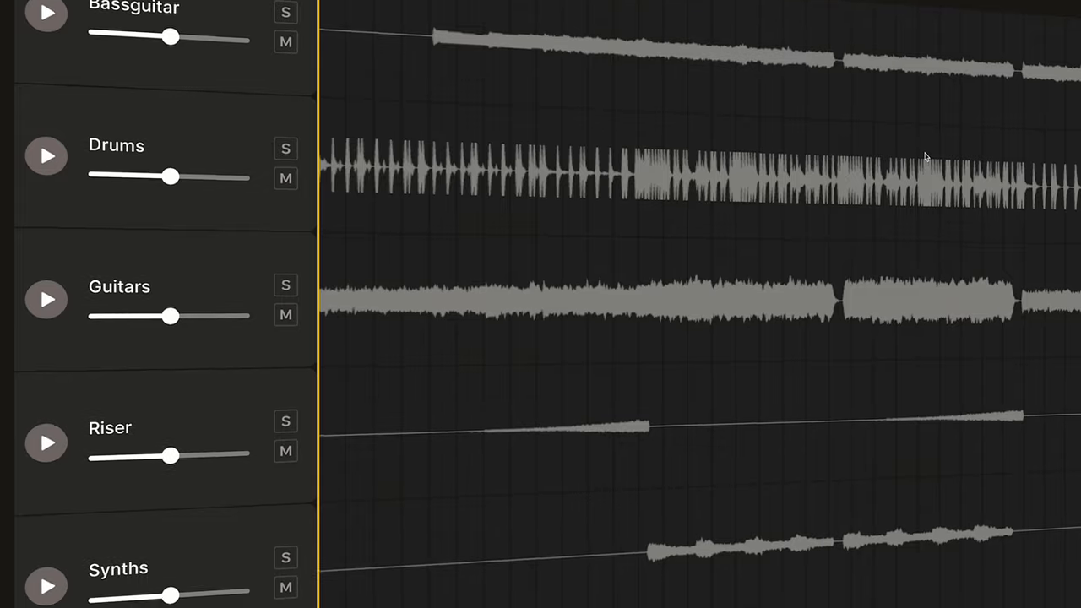
{"action": "scroll", "scroll_direction": "down", "scroll_amount": 3}
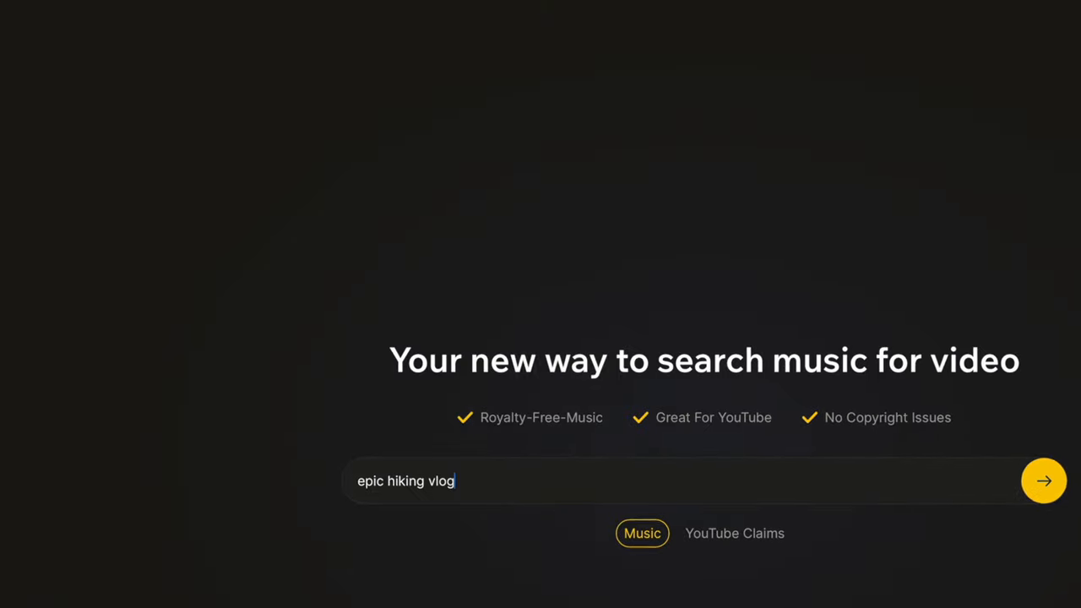
{"action": "left_click", "coordinate": [1043, 480]}
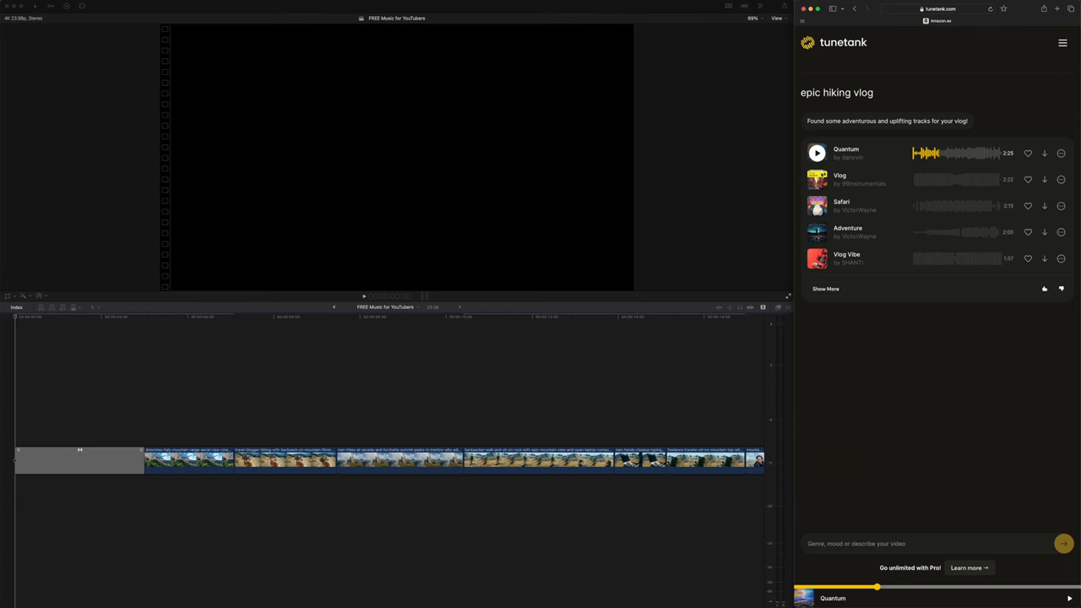
- Download the Quantum track, bringing up the attribution notice crediting danyvin
{"action": "left_click", "coordinate": [817, 152]}
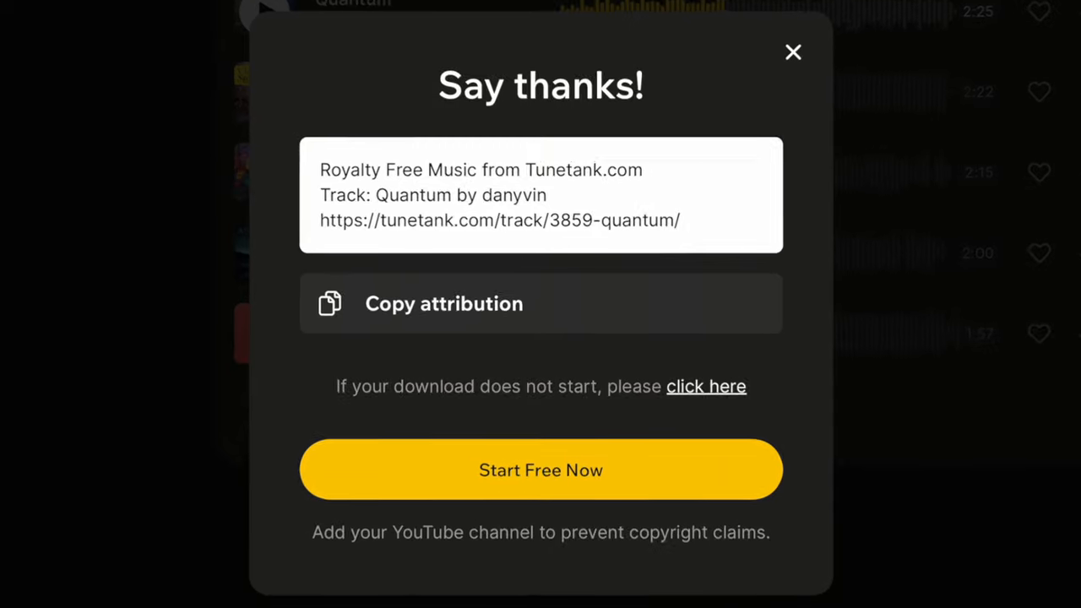
- Dismiss the Say thanks! attribution notice and return to the Search home page
{"action": "left_click", "coordinate": [442, 304]}
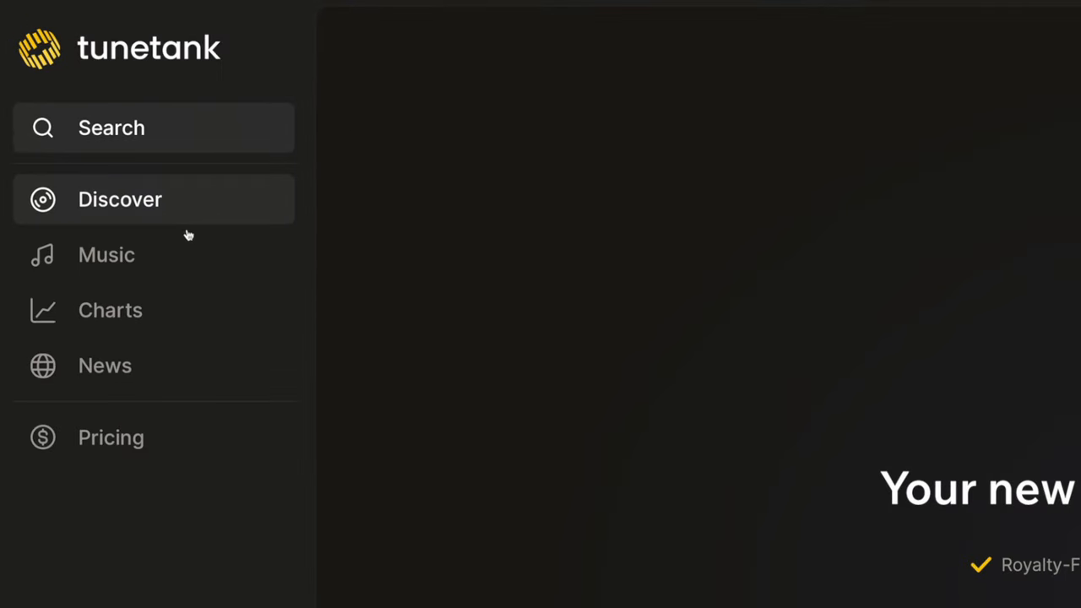
- Browse Discover into the Sound Effects library with cartoon, whoosh, footstep and car categories
{"action": "left_click", "coordinate": [120, 199]}
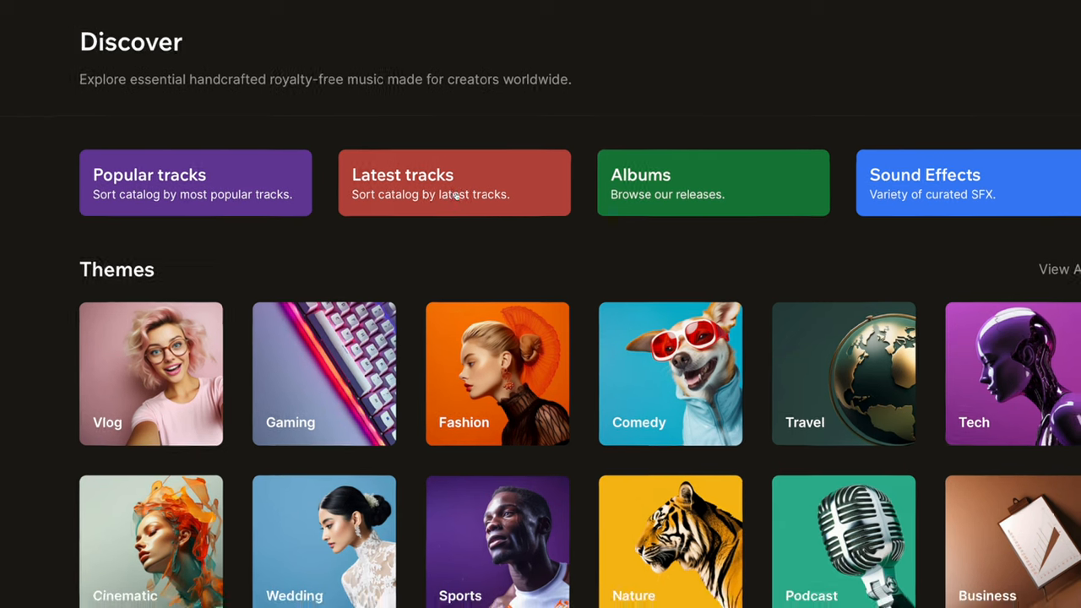
{"action": "scroll", "scroll_direction": "down", "scroll_amount": 3}
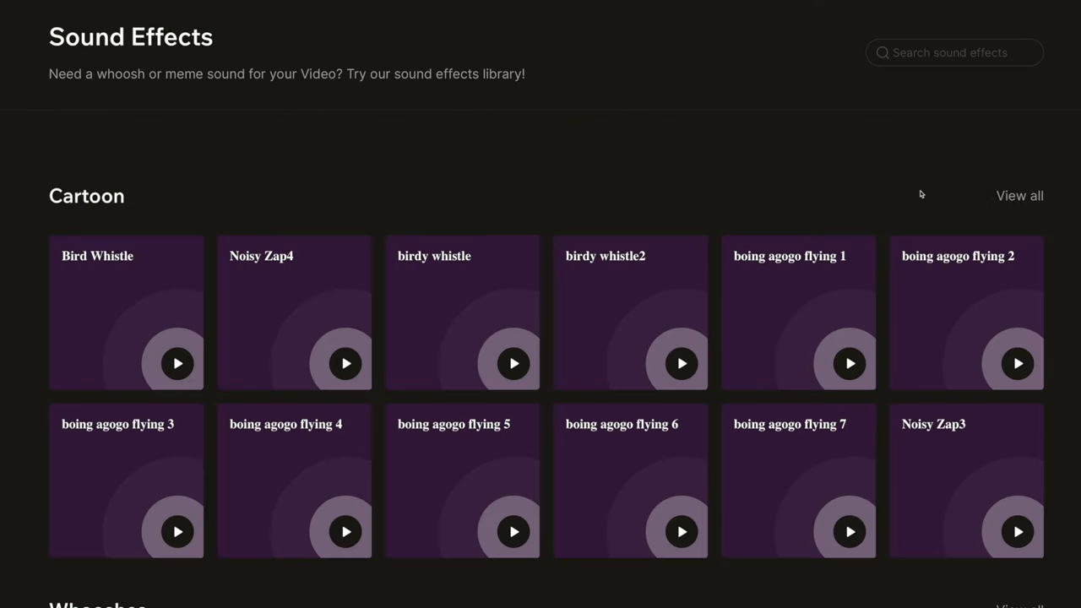
{"action": "scroll", "scroll_direction": "down", "scroll_amount": 3}
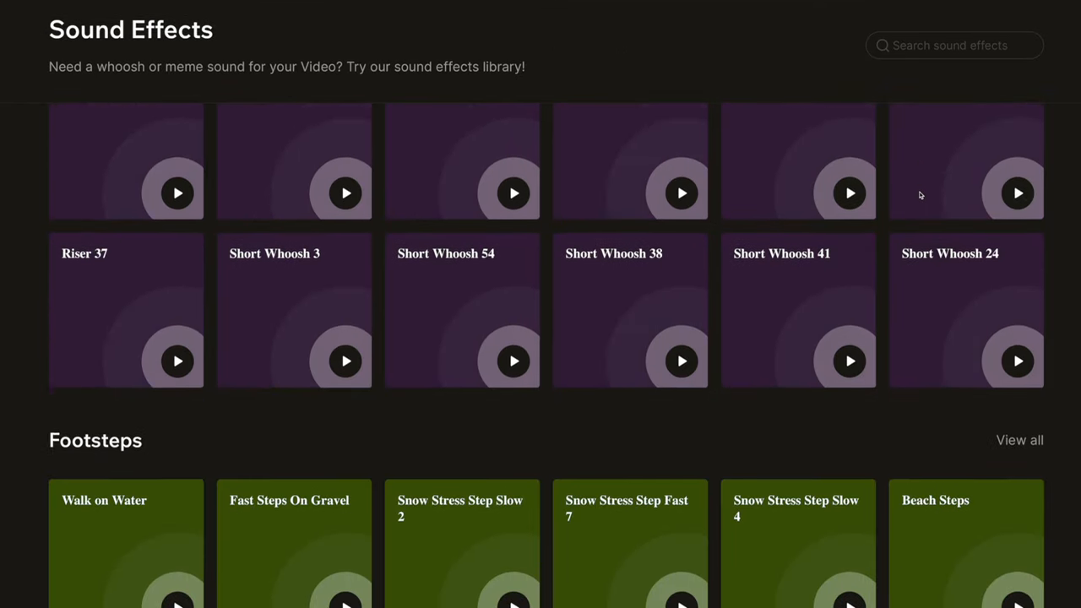
{"action": "scroll", "scroll_direction": "down", "scroll_amount": 3}
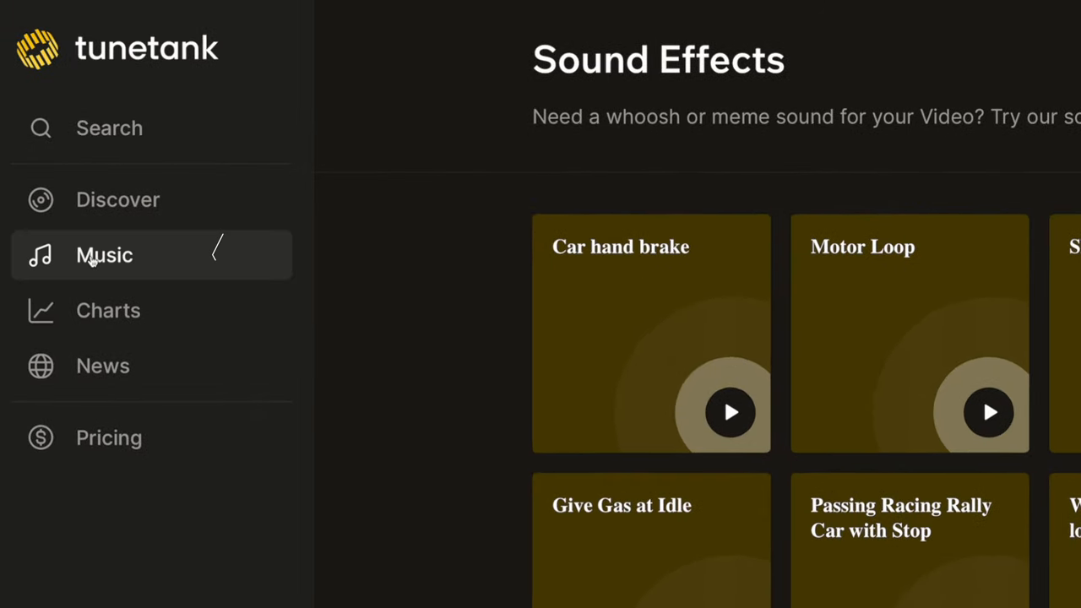
- Filter the Music catalogue by the Exciting mood and Travel theme
{"action": "left_click", "coordinate": [105, 255]}
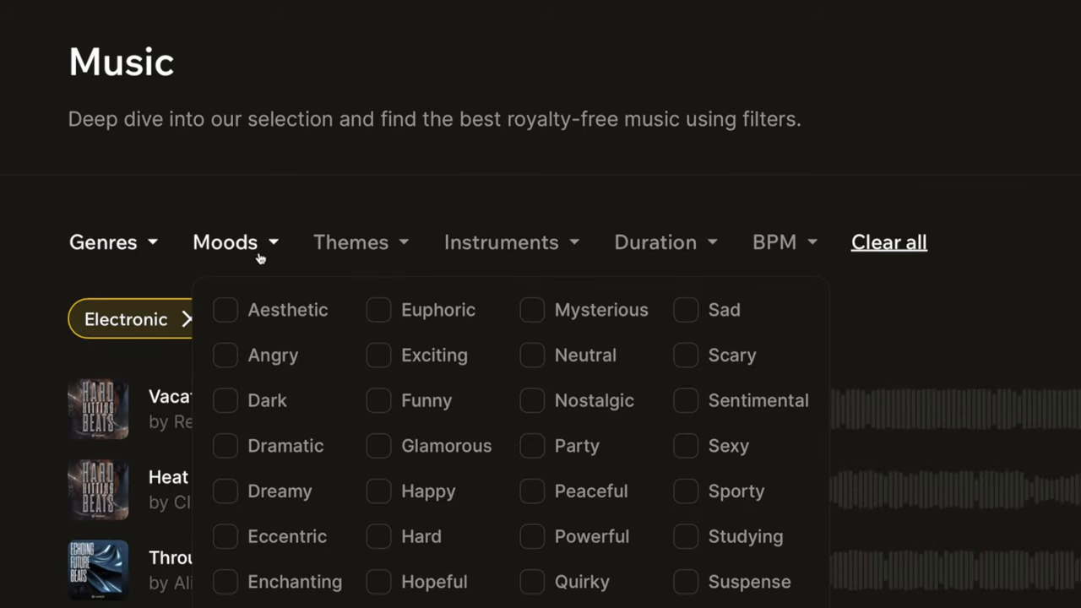
{"action": "left_click", "coordinate": [378, 355]}
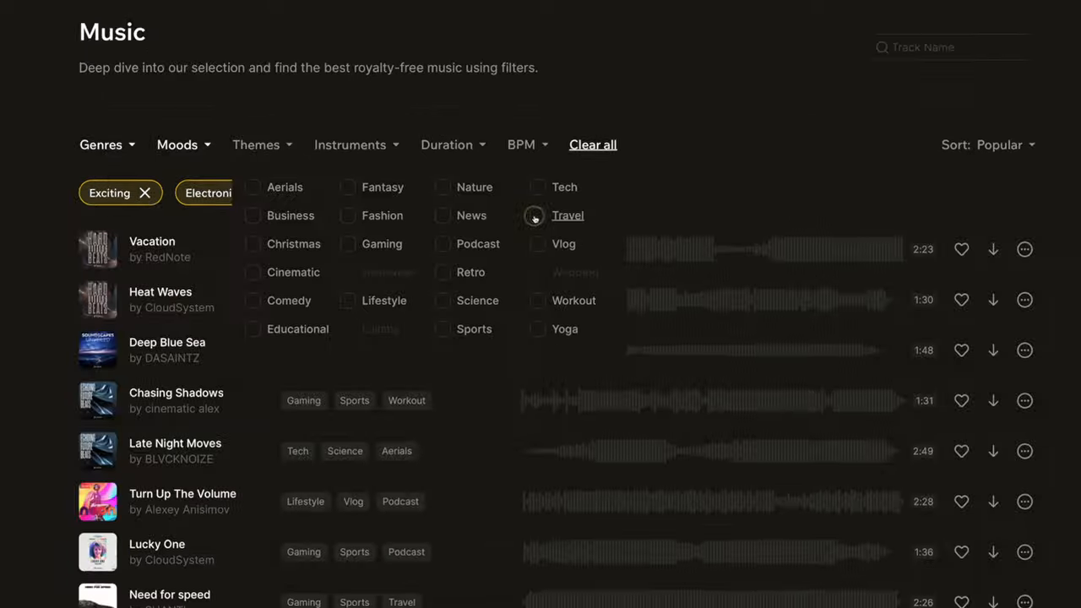
{"action": "left_click", "coordinate": [534, 216]}
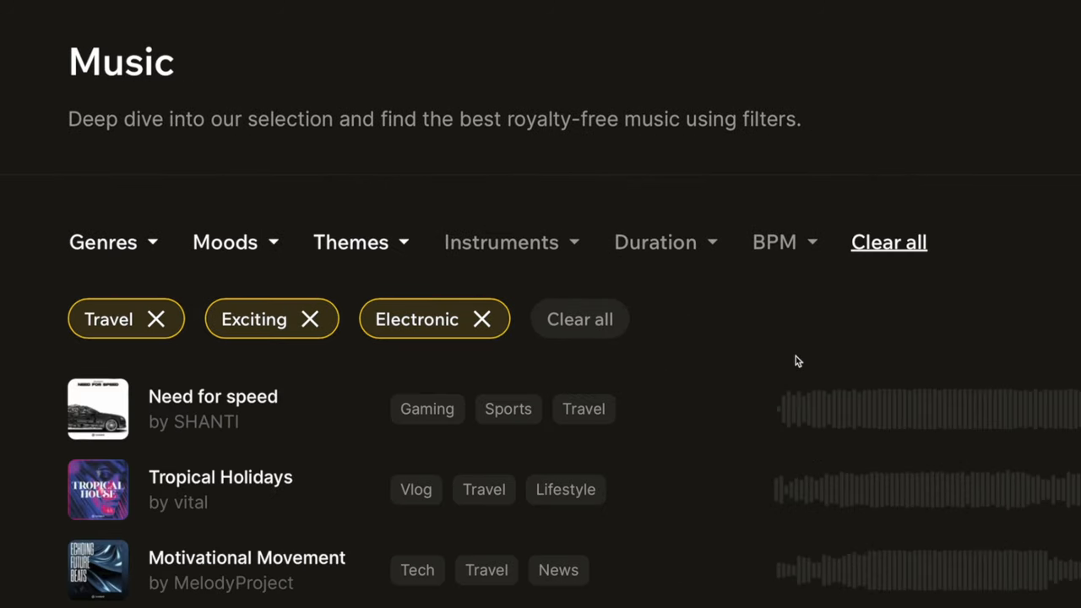
- Preview Need for speed, Tropical Holidays and Stay Focused
{"action": "left_click", "coordinate": [98, 408]}
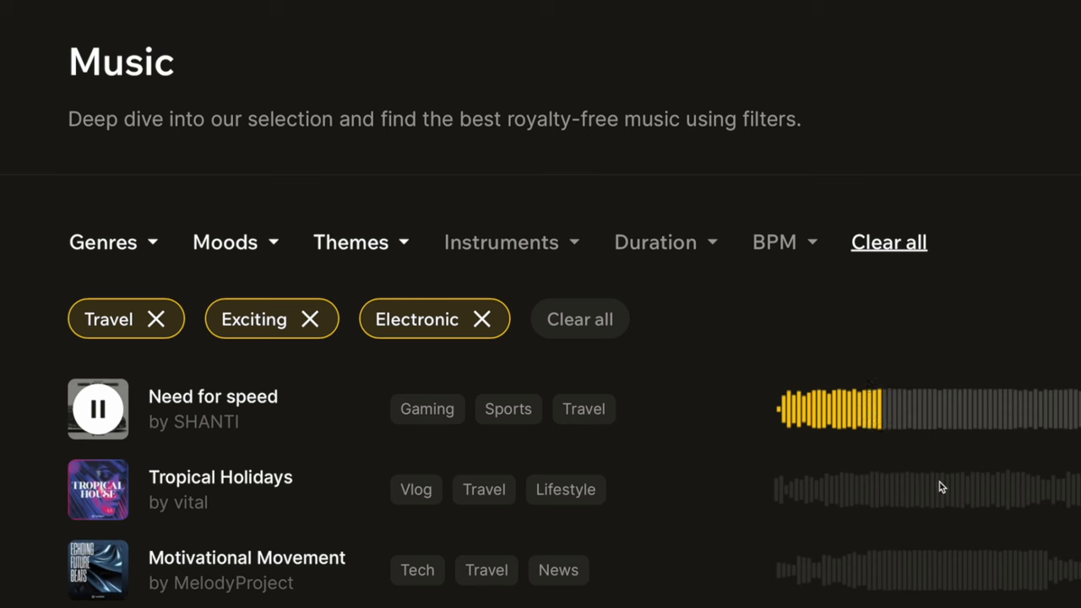
{"action": "left_click", "coordinate": [98, 490]}
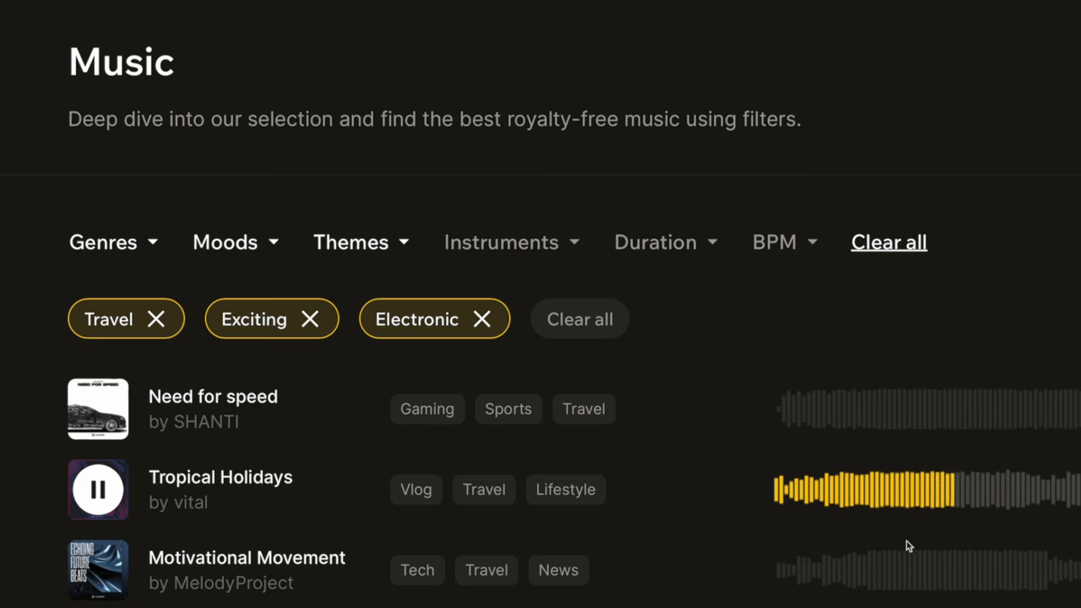
{"action": "left_click", "coordinate": [98, 490]}
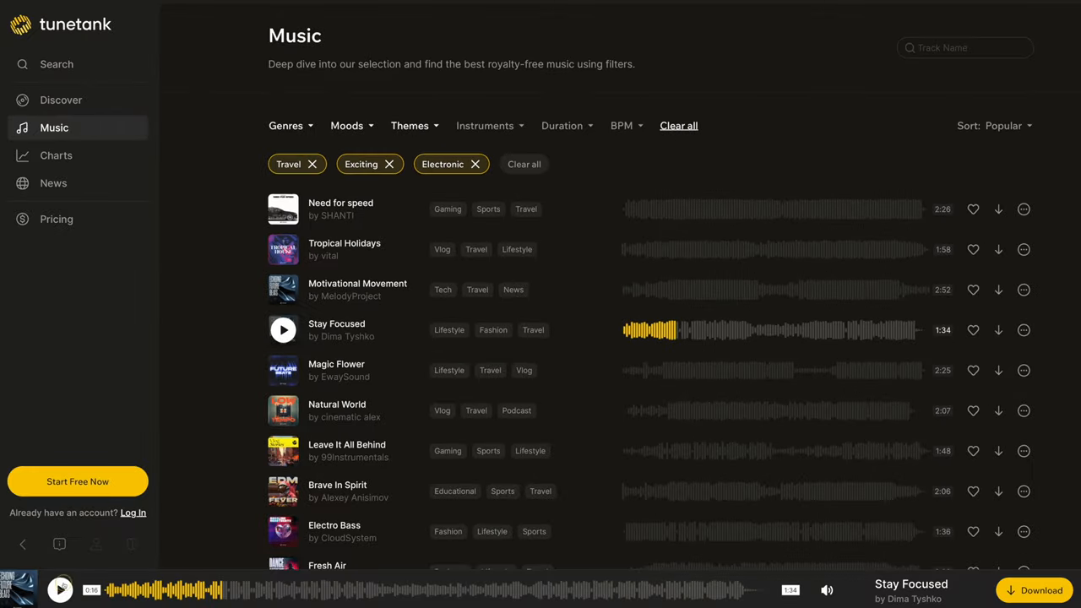
{"action": "left_click", "coordinate": [56, 155]}
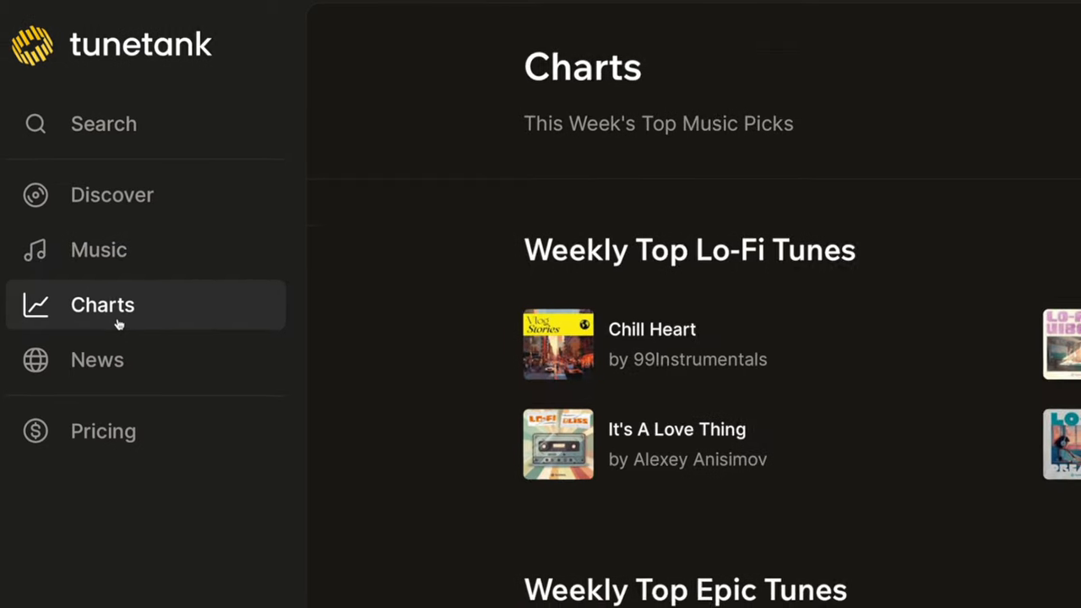
{"action": "scroll", "scroll_direction": "down", "scroll_amount": 3}
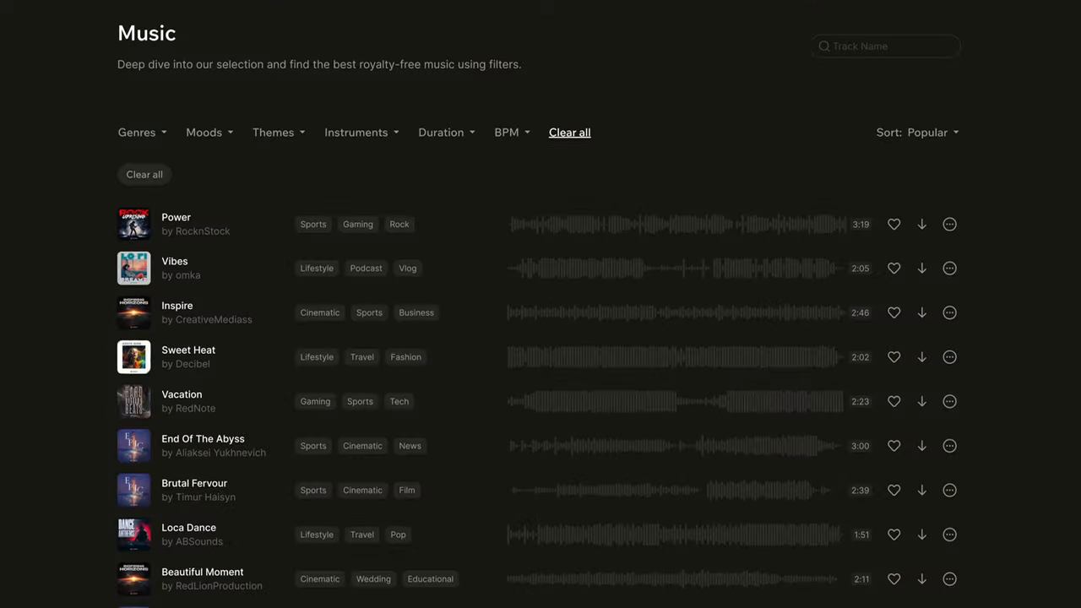
{"action": "scroll", "scroll_direction": "down", "scroll_amount": 3}
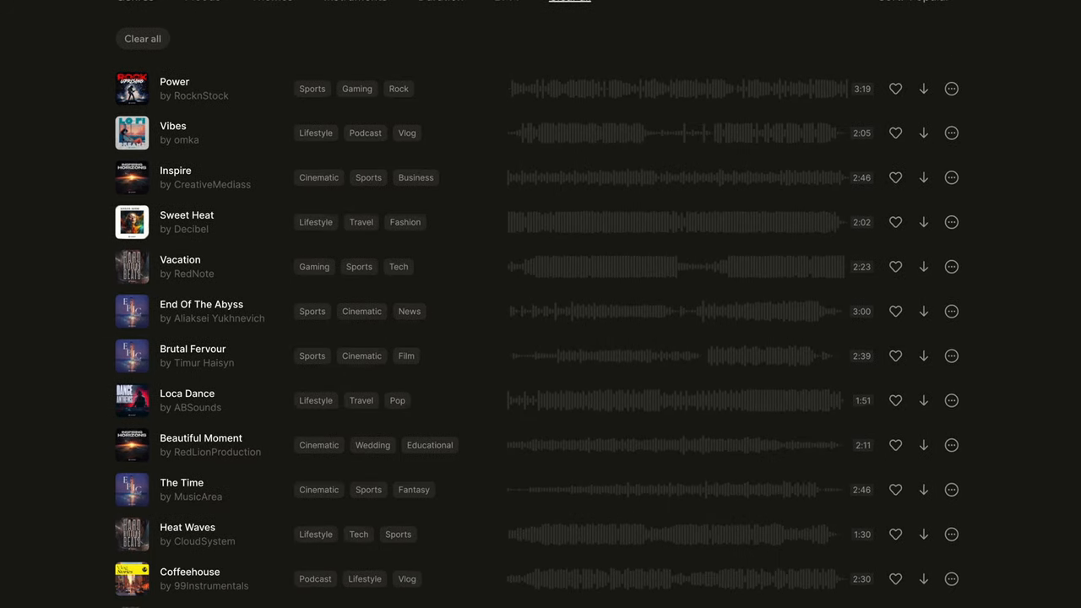
{"action": "scroll", "scroll_direction": "down", "scroll_amount": 3}
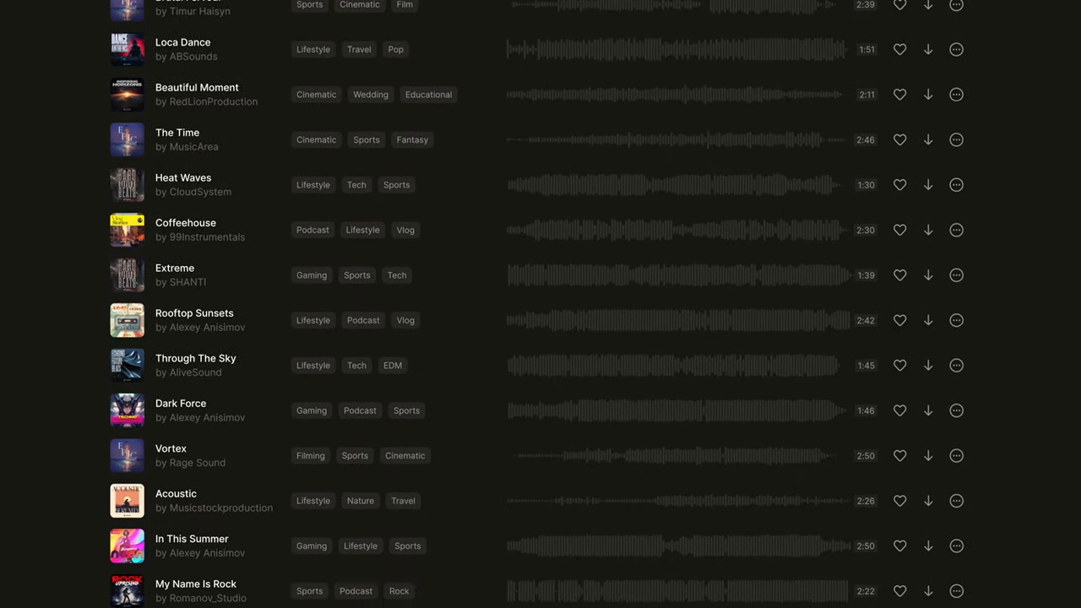
{"action": "scroll", "scroll_direction": "down", "scroll_amount": 3}
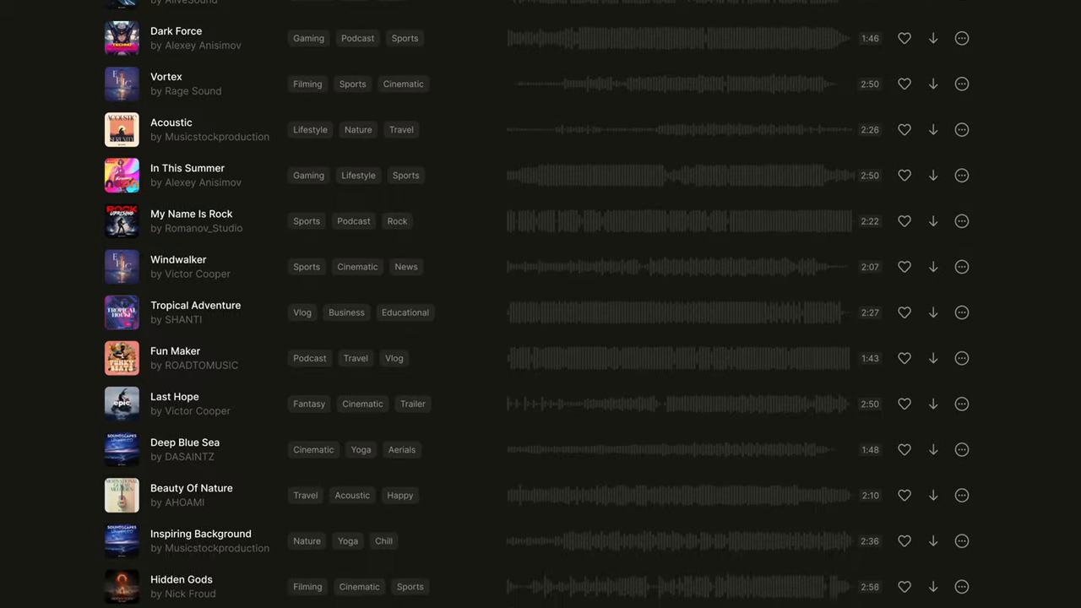
{"action": "scroll", "scroll_direction": "down", "scroll_amount": 3}
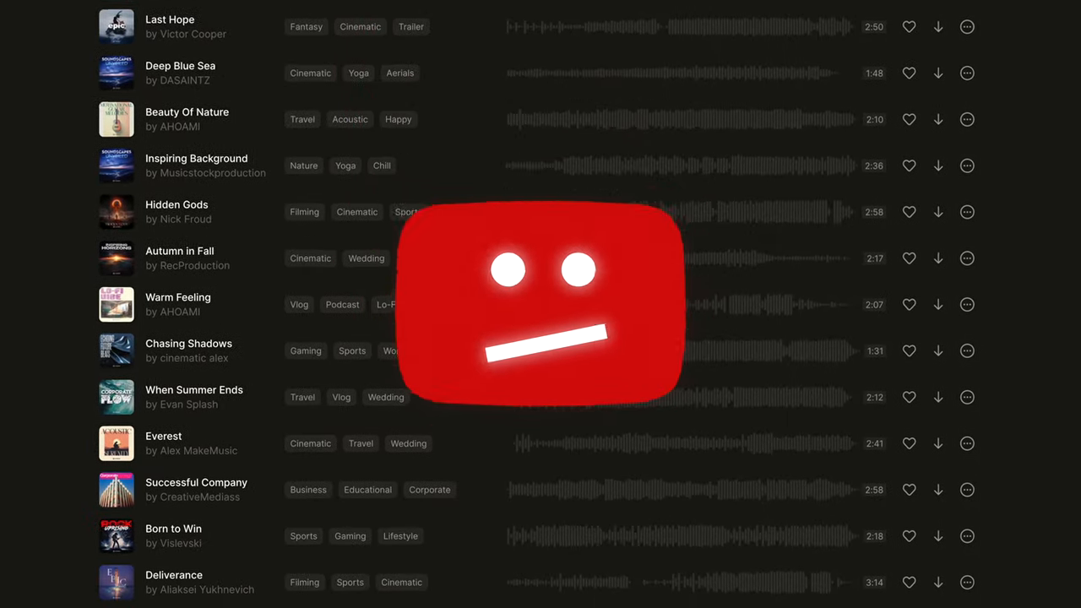
{"action": "scroll", "scroll_direction": "down", "scroll_amount": 3}
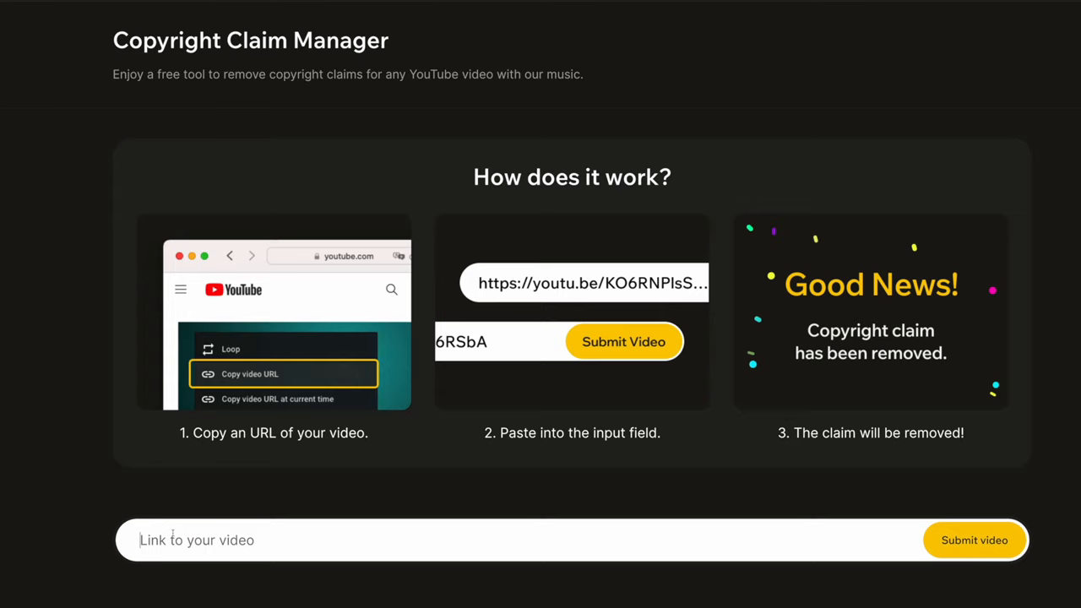
- Submit the YouTube video link in Copyright Claim Manager and dismiss the claim-released message
{"action": "left_click", "coordinate": [973, 541]}
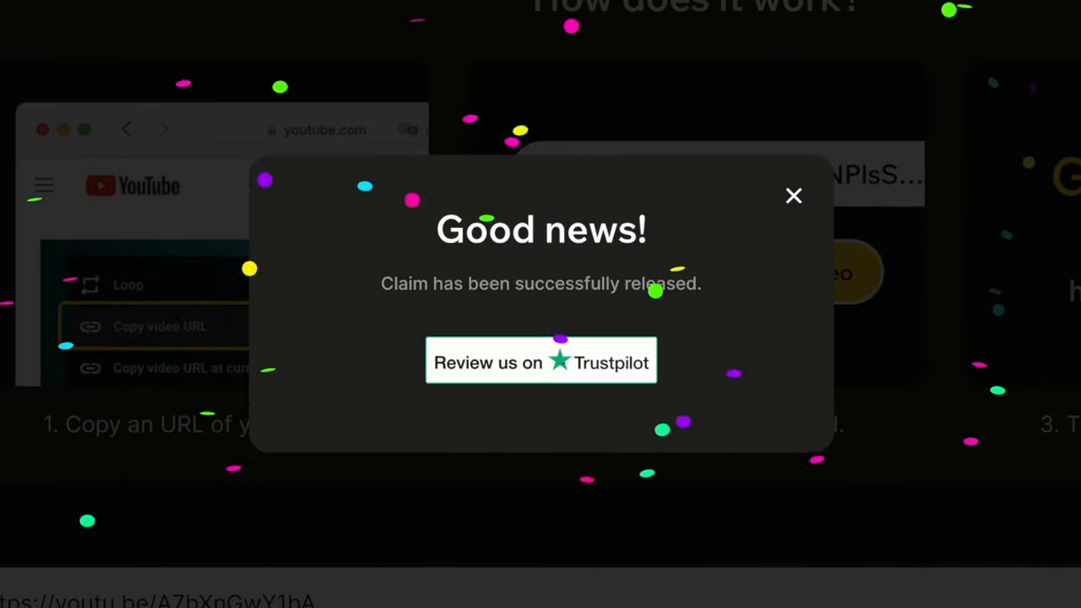
{"action": "left_click", "coordinate": [794, 196]}
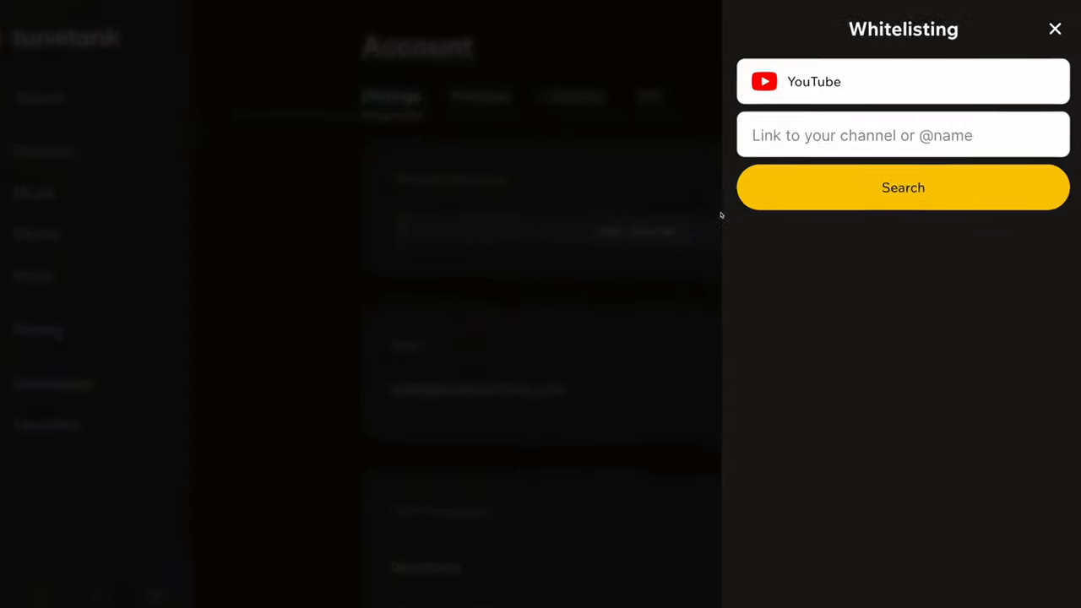
- Close the Whitelisting panel to head to the Resistance stems editor
{"action": "left_click", "coordinate": [902, 187]}
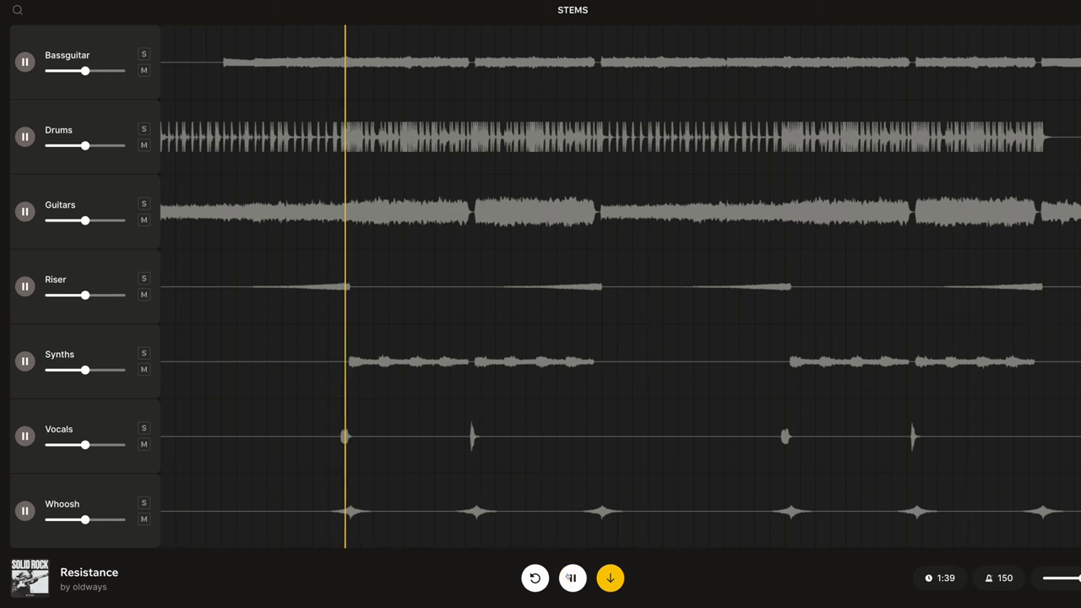
- Solo then unsolo the Bassguitar stem and mute the Vocals stem
{"action": "left_click", "coordinate": [143, 54]}
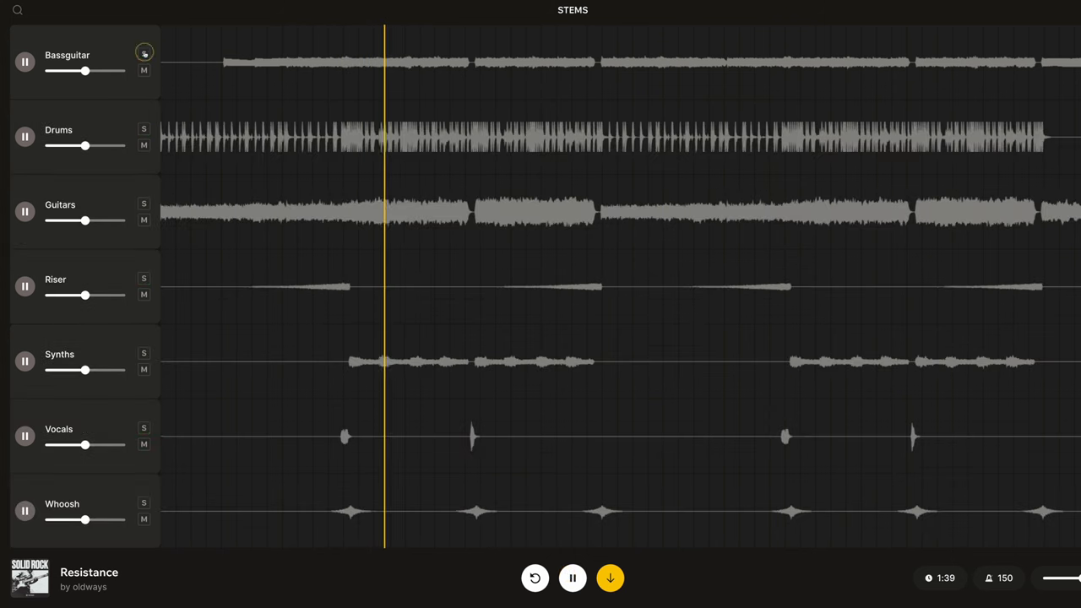
{"action": "left_click", "coordinate": [144, 204]}
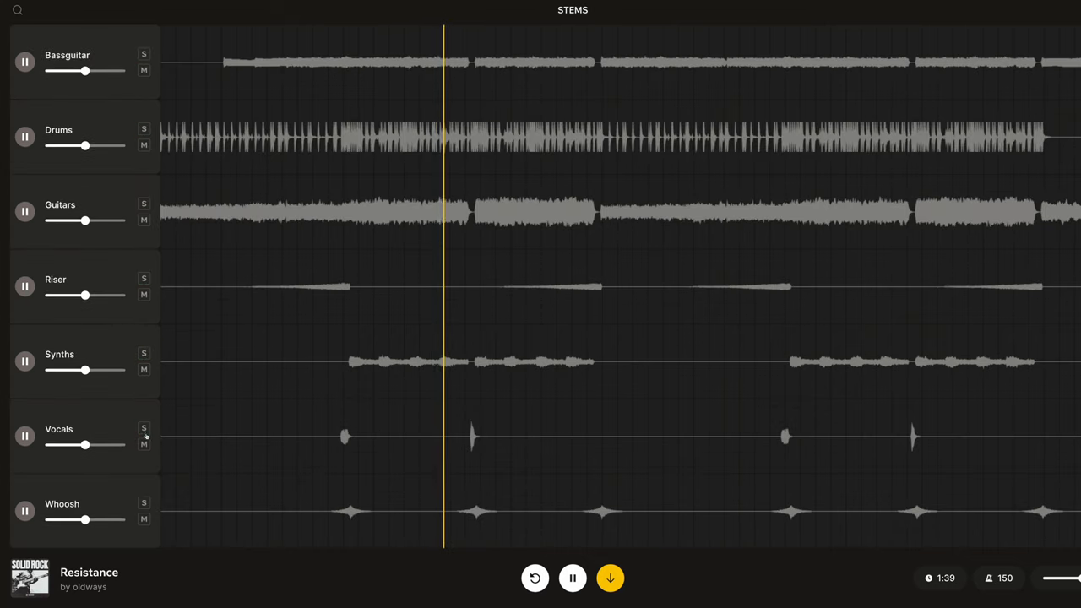
{"action": "left_click", "coordinate": [143, 444]}
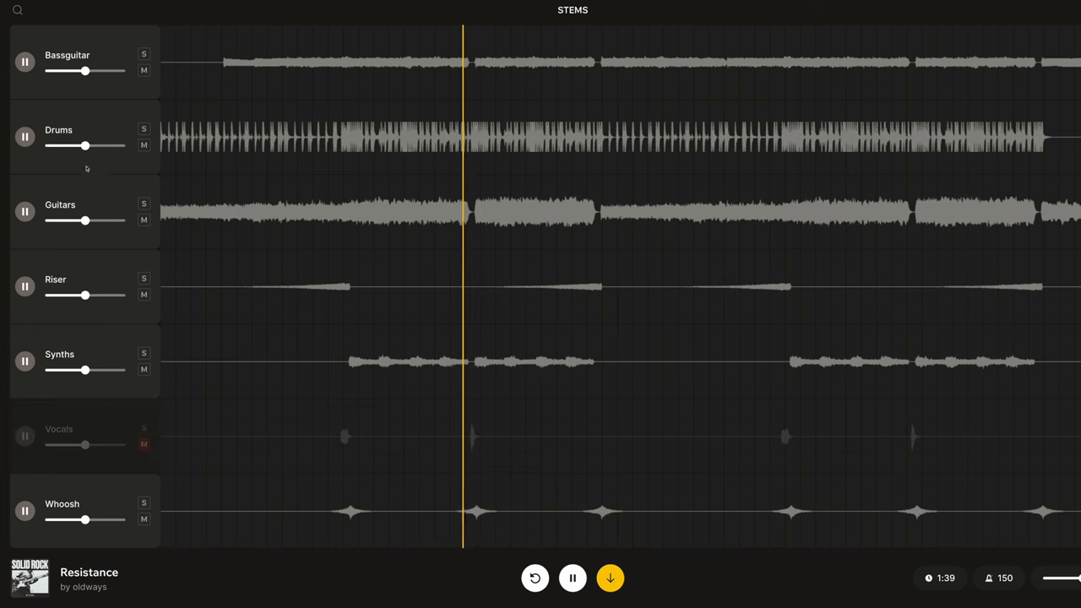
- Adjust the Drums stem volume slider and pause playback of the Resistance mix
{"action": "left_click_drag", "start_coordinate": [84, 145], "coordinate": [117, 145]}
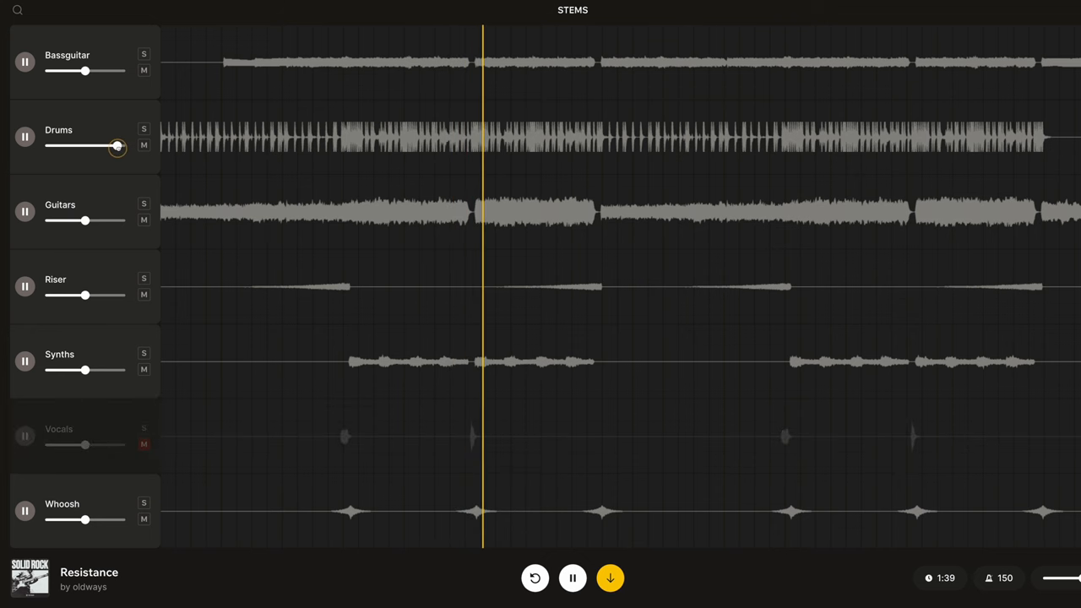
{"action": "left_click_drag", "start_coordinate": [119, 145], "coordinate": [68, 145]}
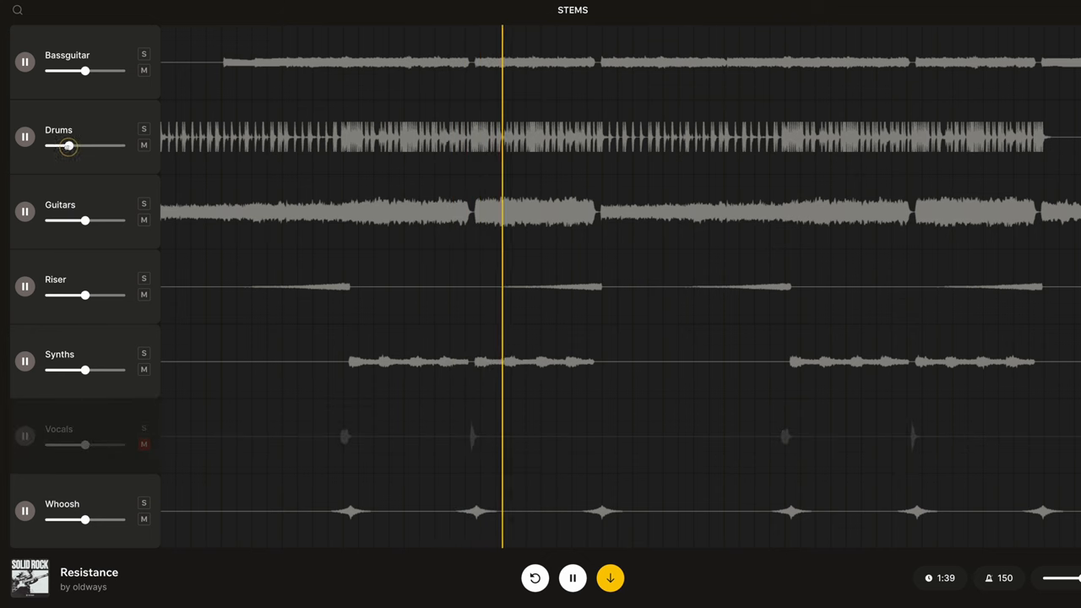
{"action": "left_click_drag", "start_coordinate": [85, 145], "coordinate": [115, 145]}
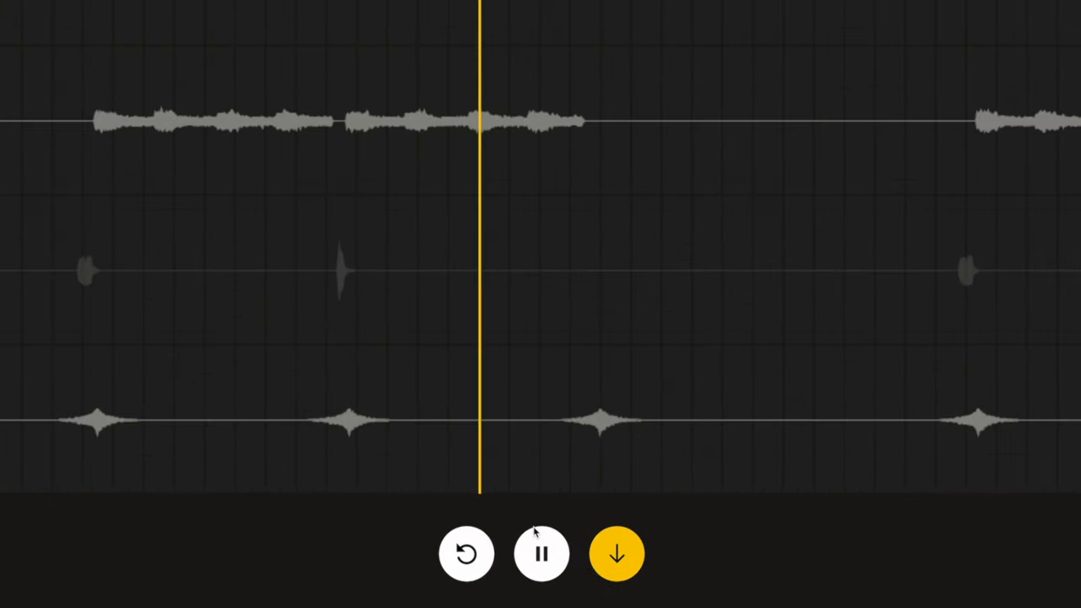
{"action": "left_click", "coordinate": [541, 554]}
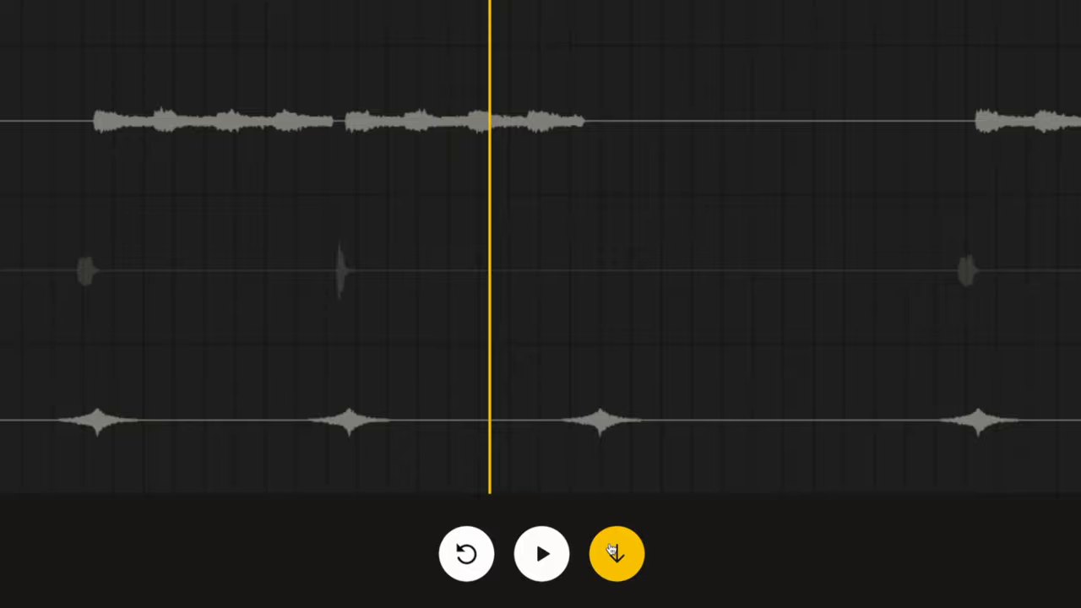
{"action": "left_click", "coordinate": [615, 554]}
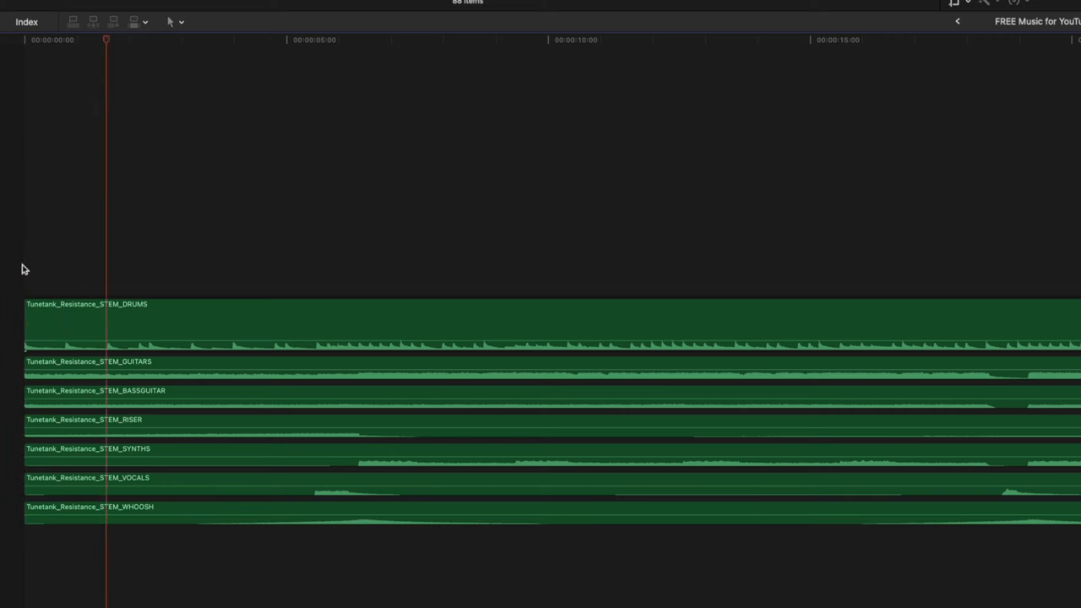
{"action": "left_click", "coordinate": [211, 40]}
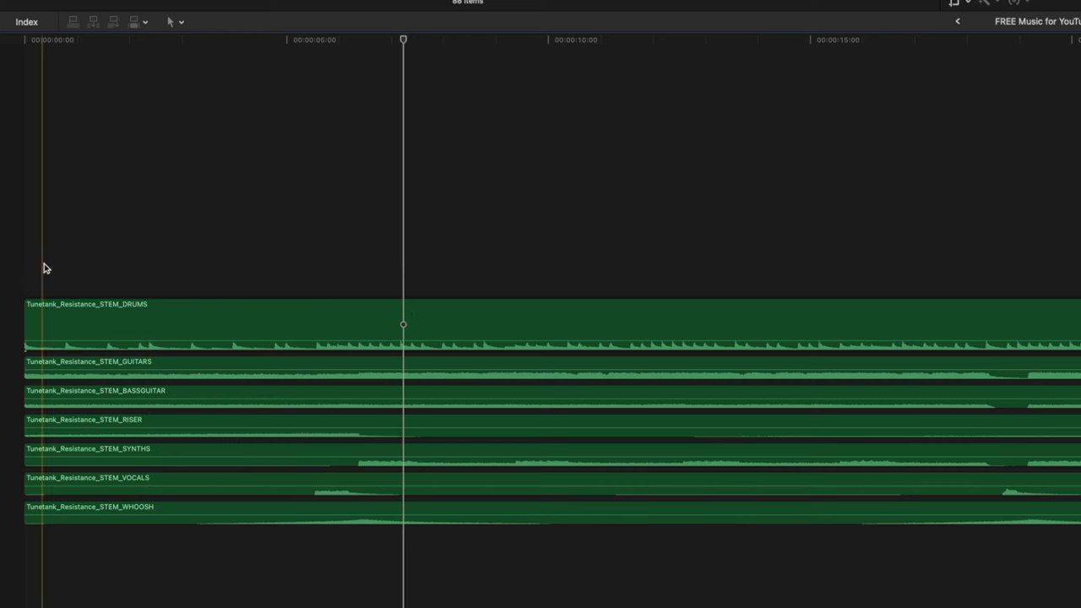
{"action": "left_click", "coordinate": [358, 372]}
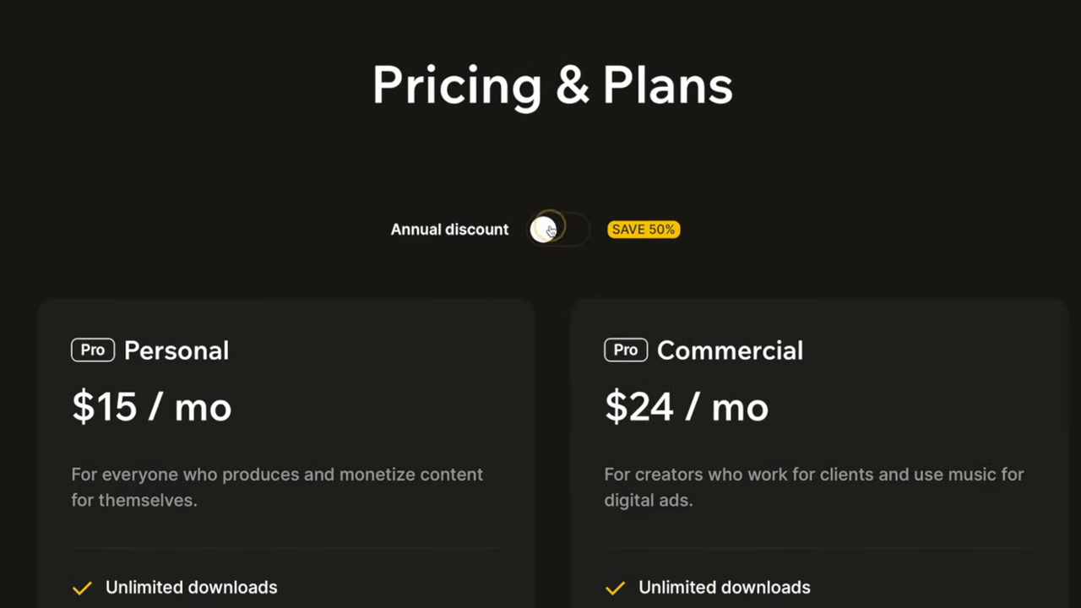
- Switch on the annual discount, showing Personal at $7/mo and Commercial at $12/mo
{"action": "left_click", "coordinate": [557, 230]}
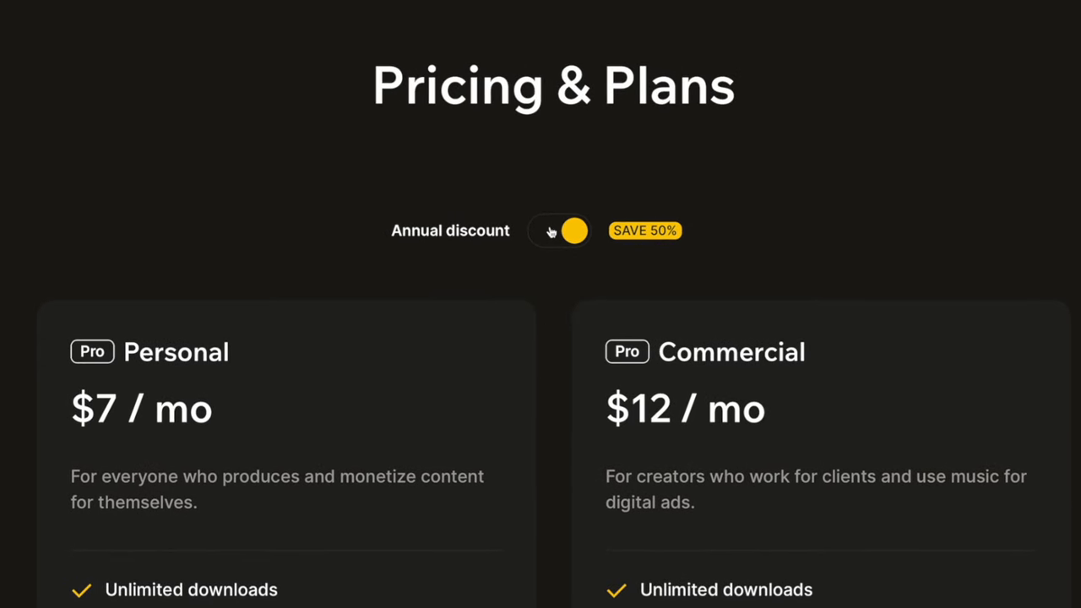
{"action": "scroll", "scroll_direction": "down", "scroll_amount": 3}
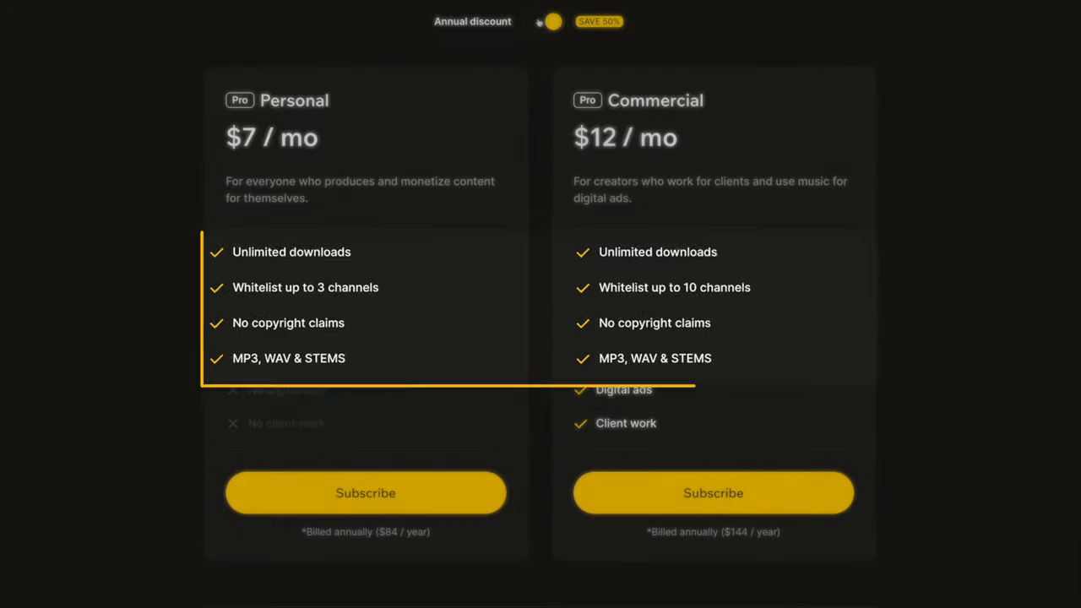